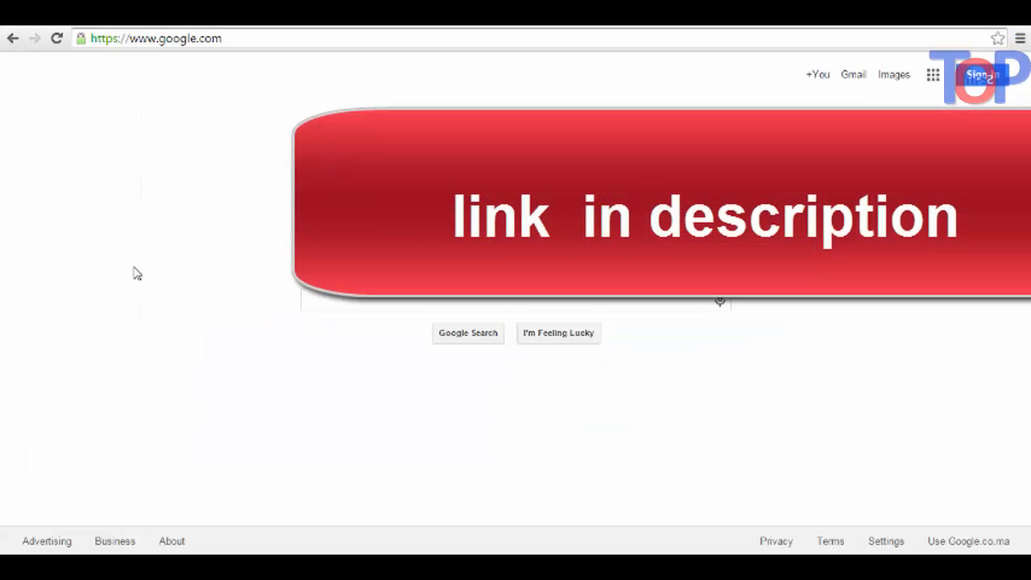
- Paste the copied Chrome Web Store link for Password Alert into the address bar
click(154, 38)
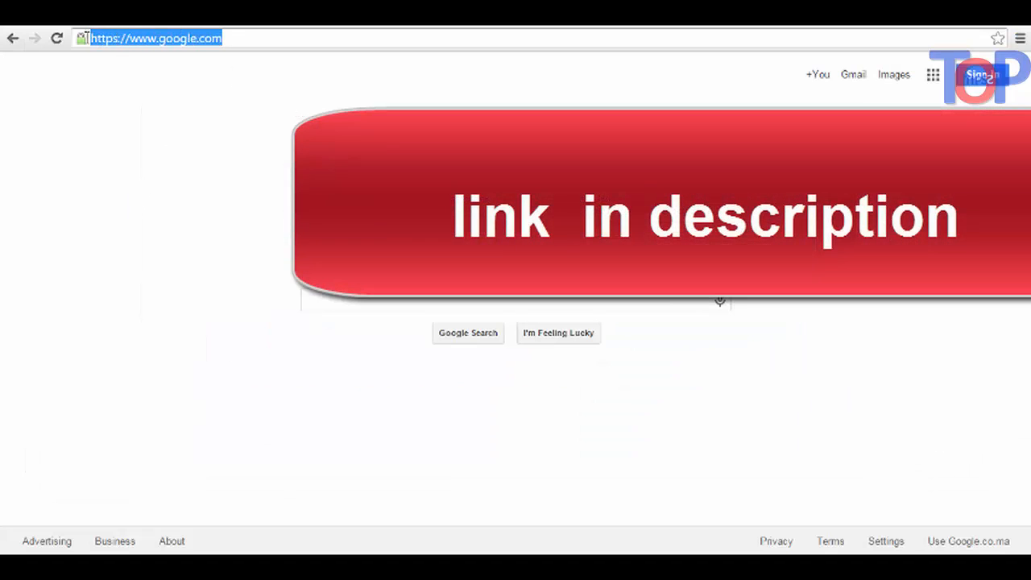
right_click(153, 38)
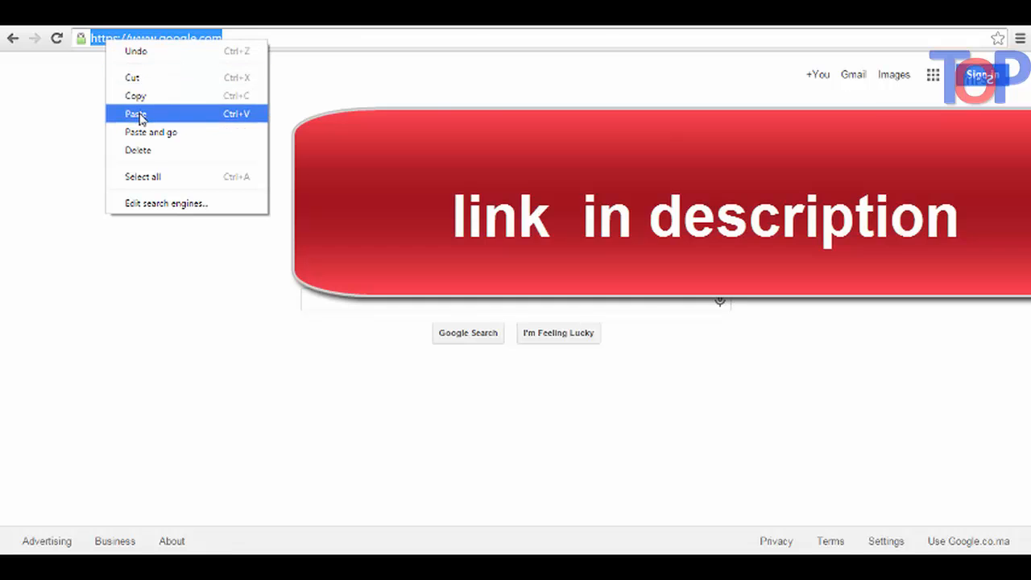
click(135, 113)
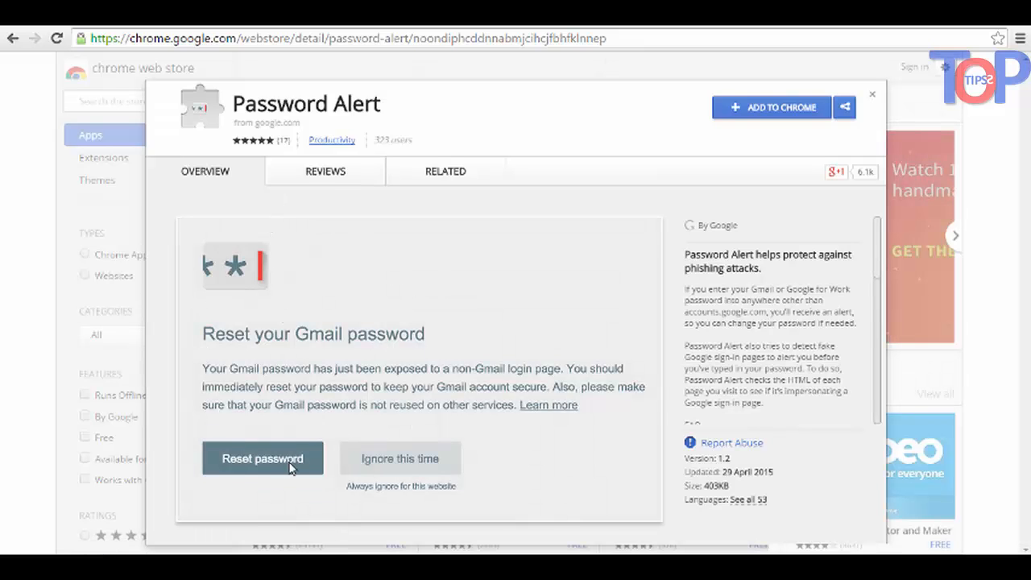
mouse_move(779, 134)
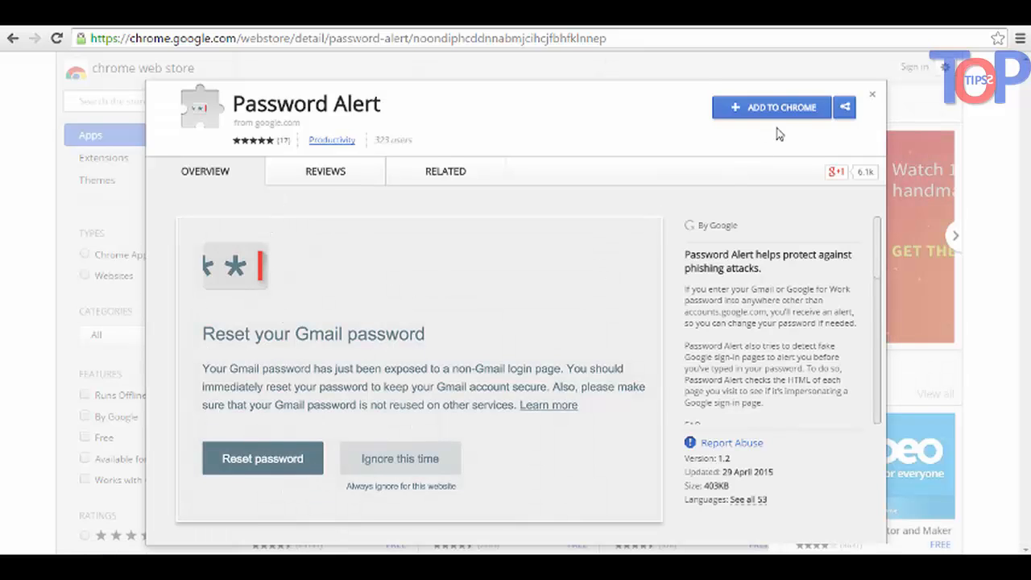
mouse_move(780, 112)
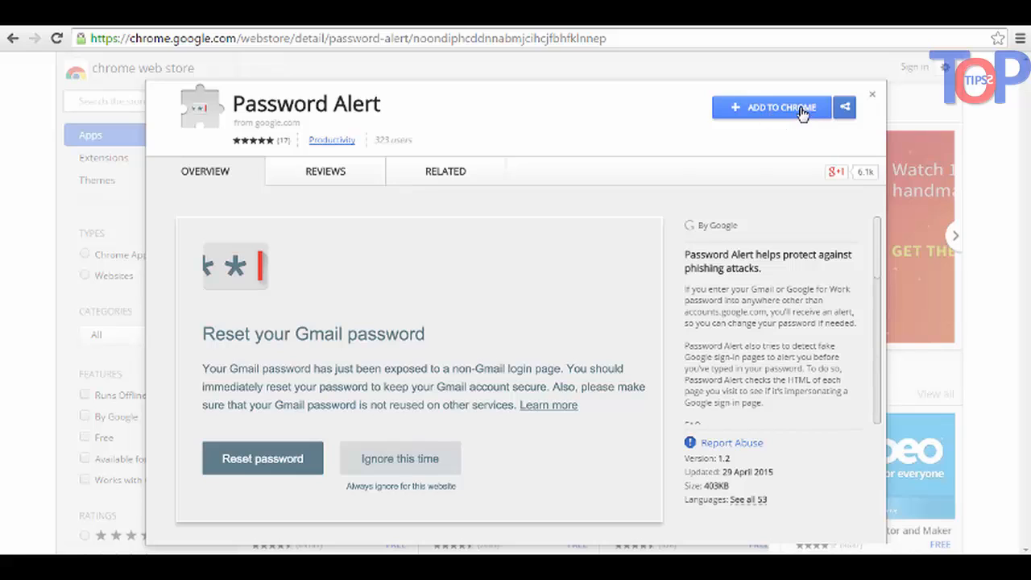
- Choose ADD TO CHROME on the Password Alert store page
click(771, 107)
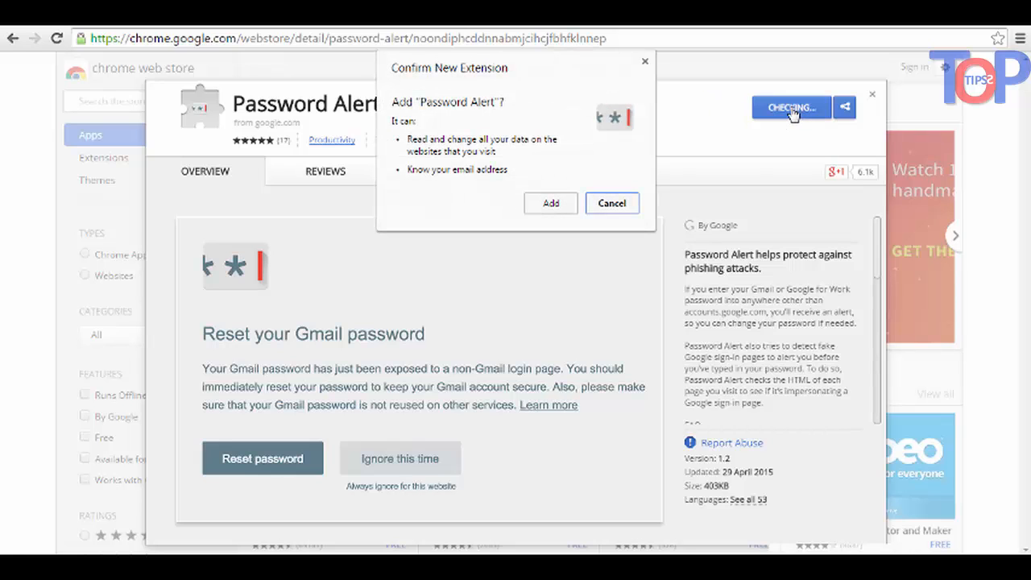
mouse_move(497, 112)
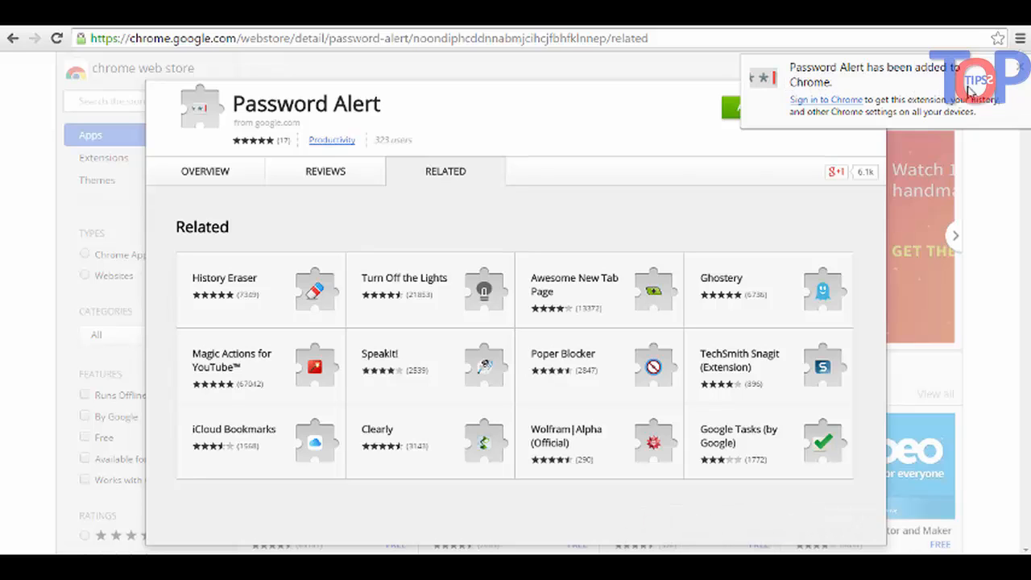
mouse_move(810, 107)
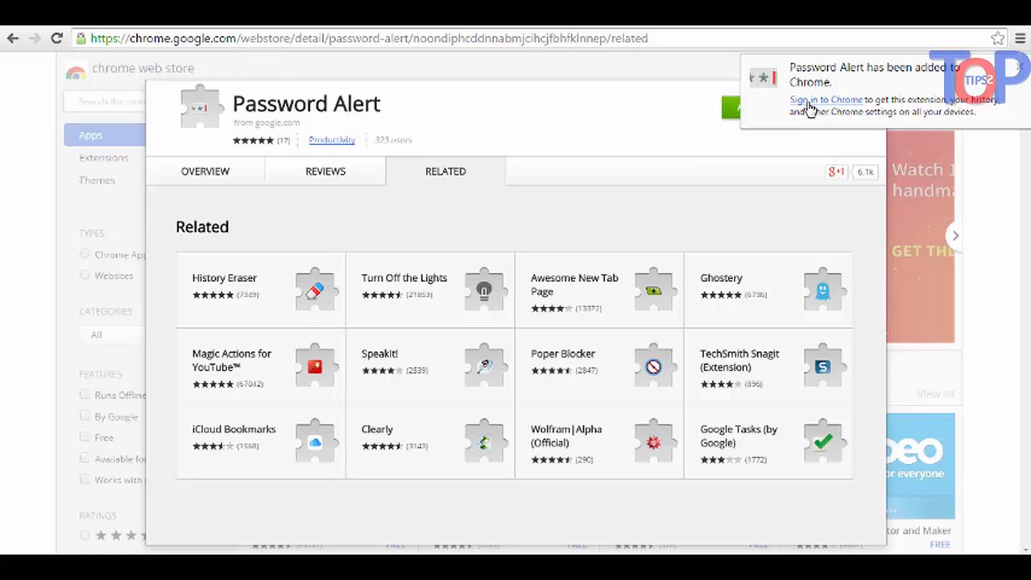
mouse_move(836, 111)
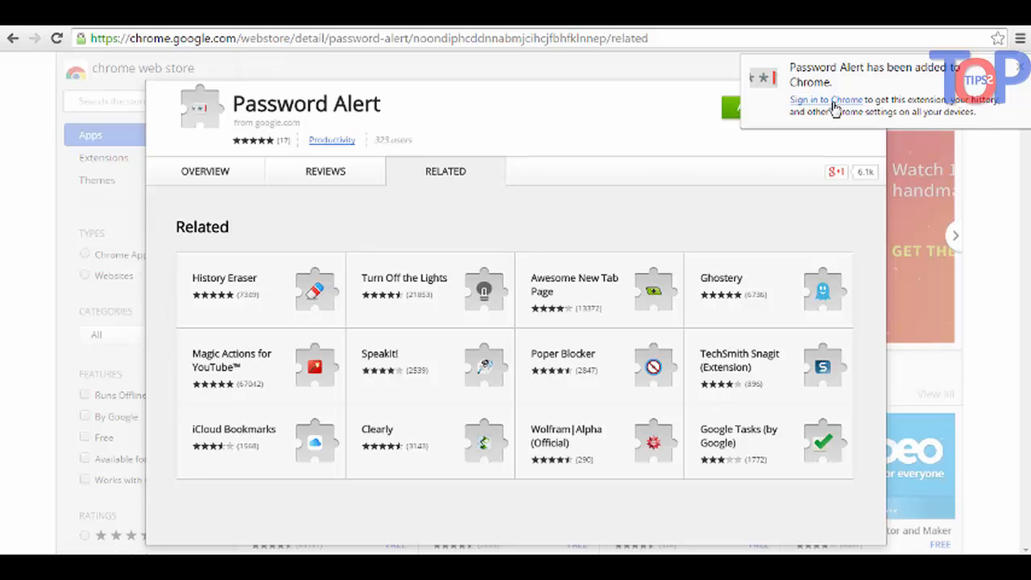
- Sign in to Chrome from the 'added to Chrome' bubble with the account email and password
click(825, 99)
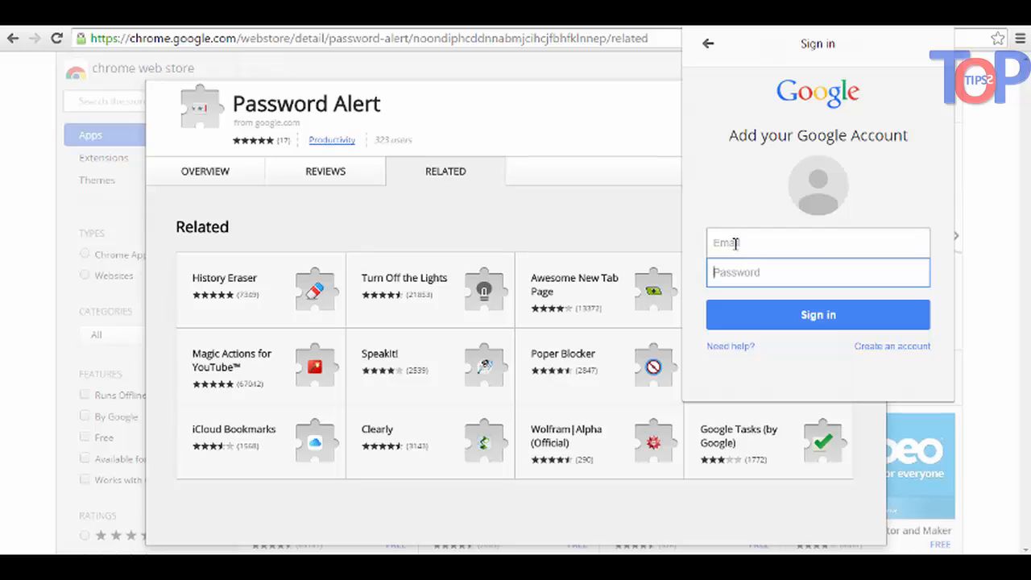
text(x)
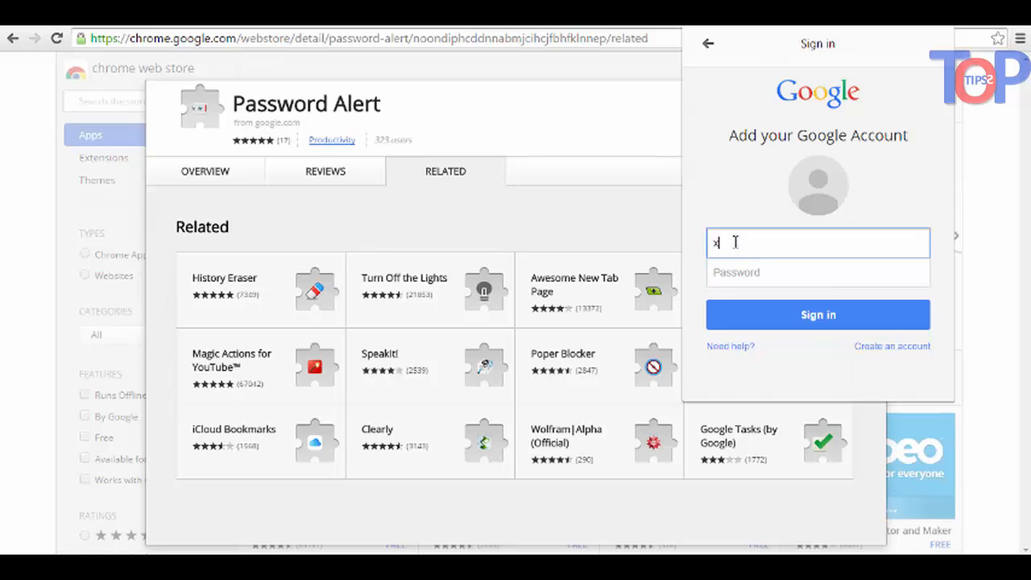
text(xxxxxxxx)
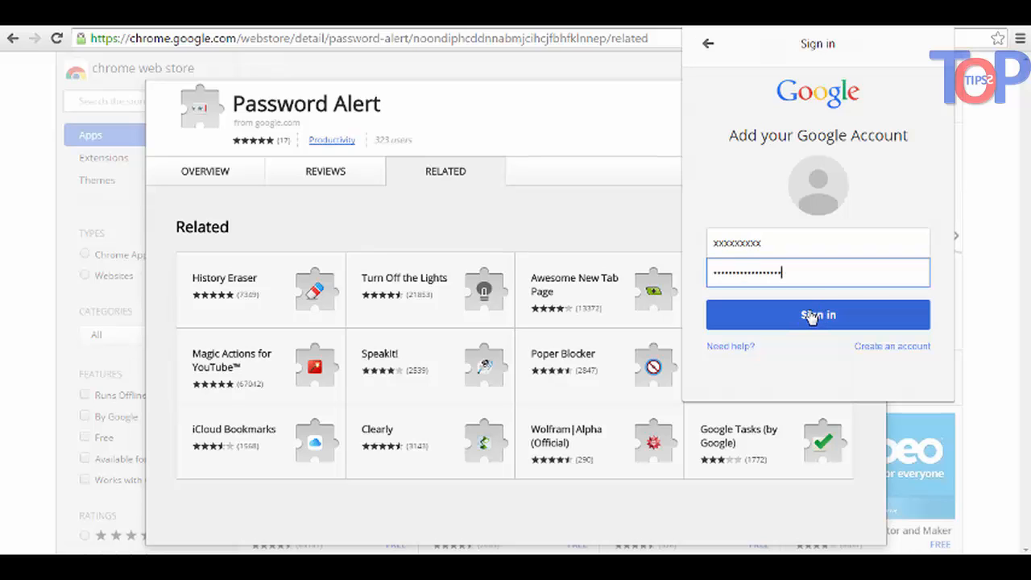
click(818, 315)
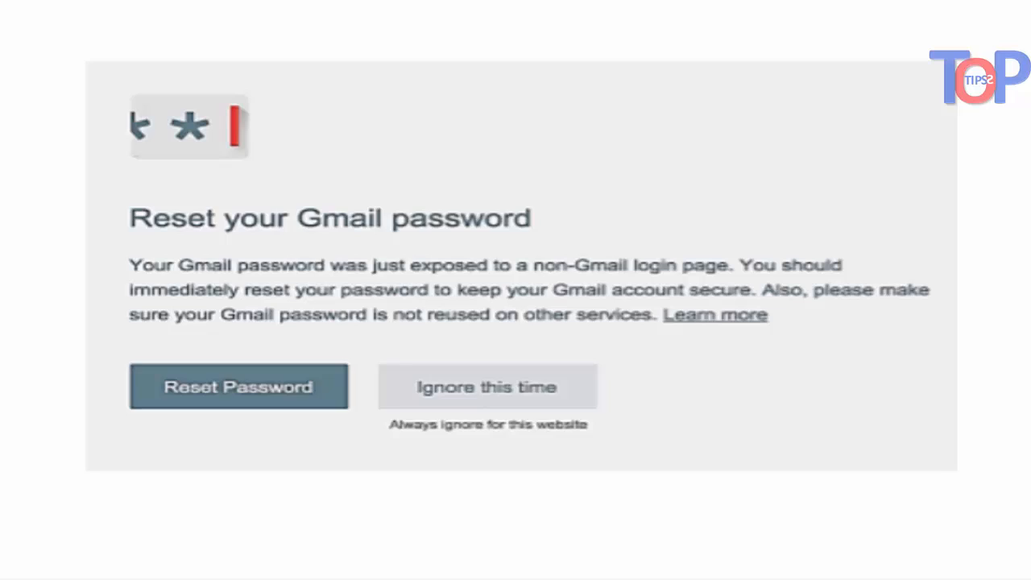
- Scroll down the 'Reset your Gmail password' warning page to view its reset and ignore options
scroll(down, 3)
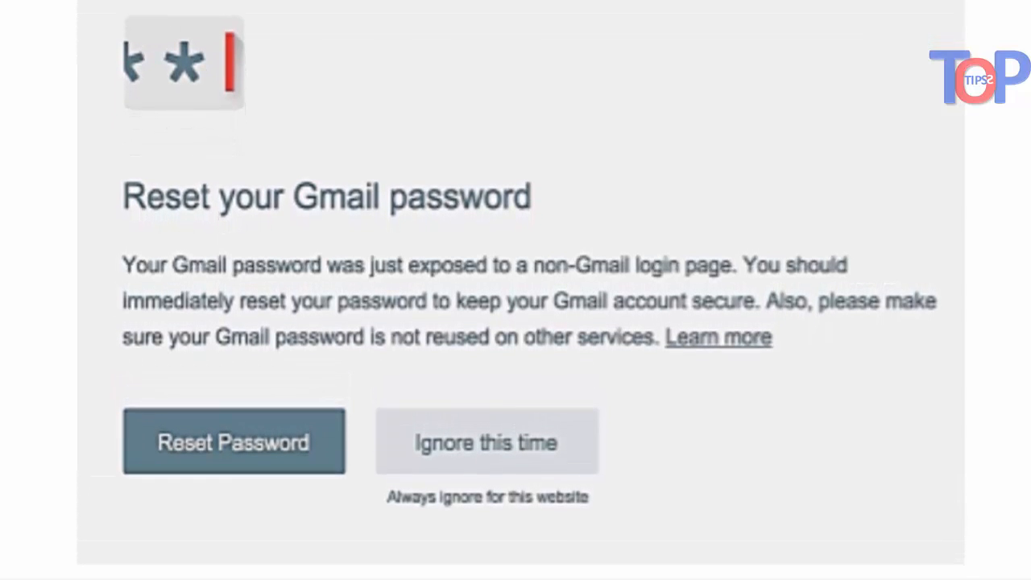